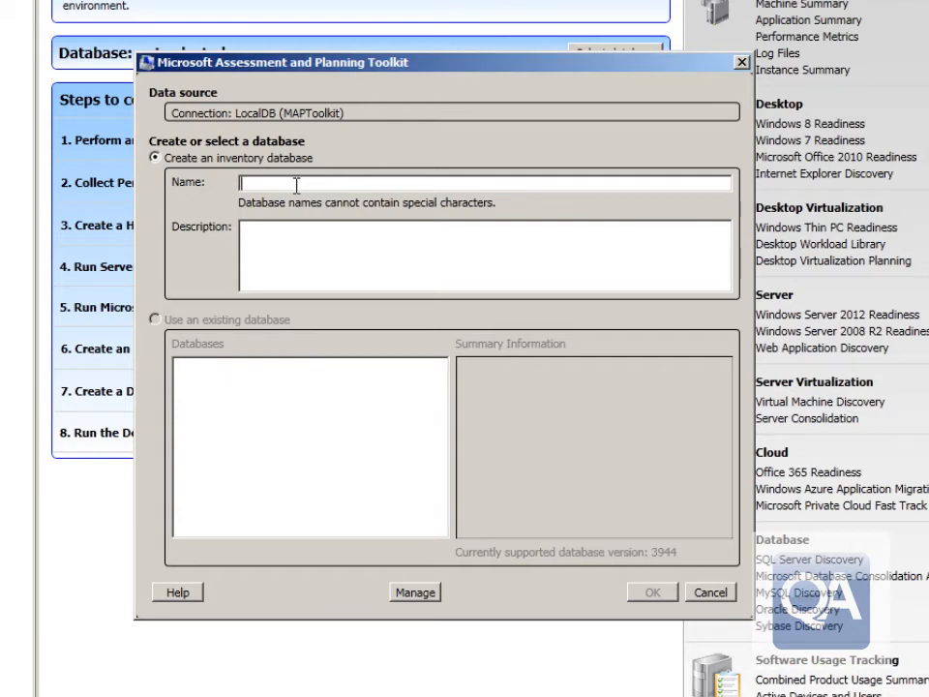
Enter 'Swindon Datacenter' as the new inventory database name.
{"action": "type", "text": "Swindon Data"}
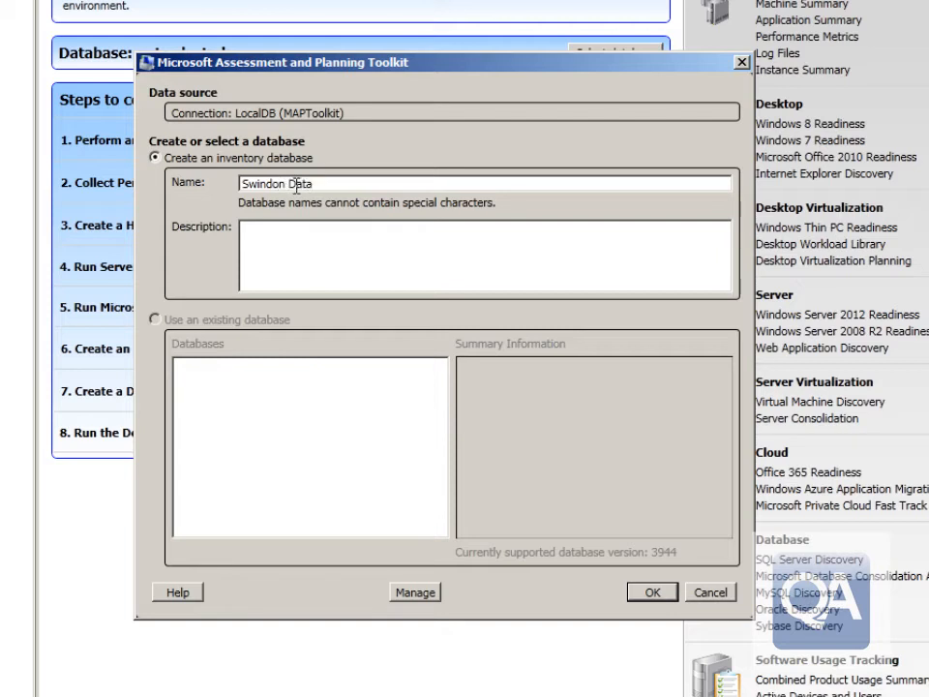
{"action": "type", "text": "center"}
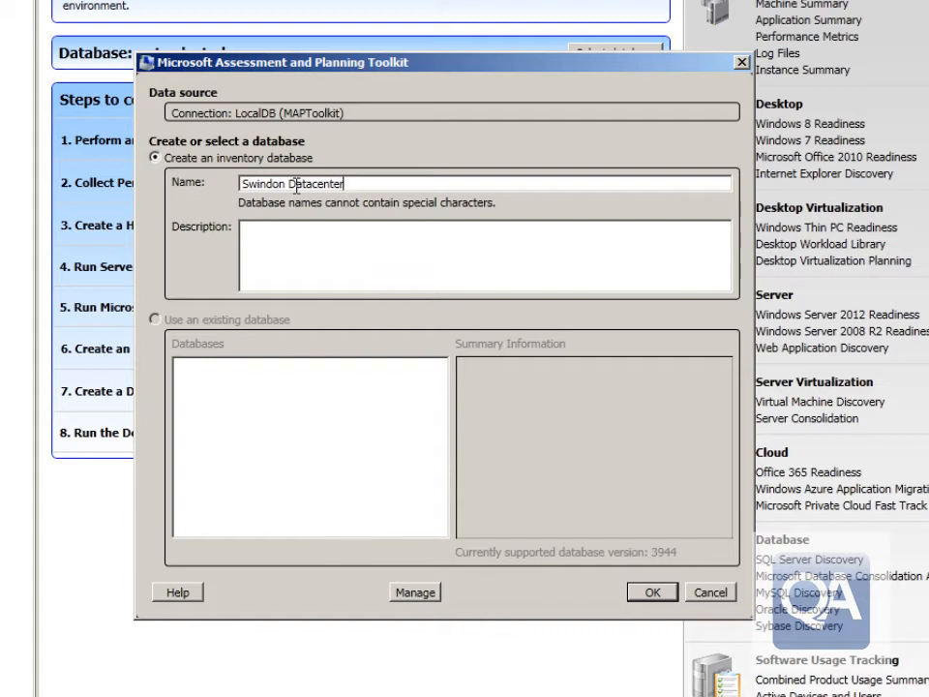
{"action": "mouse_move", "coordinate": [712, 577]}
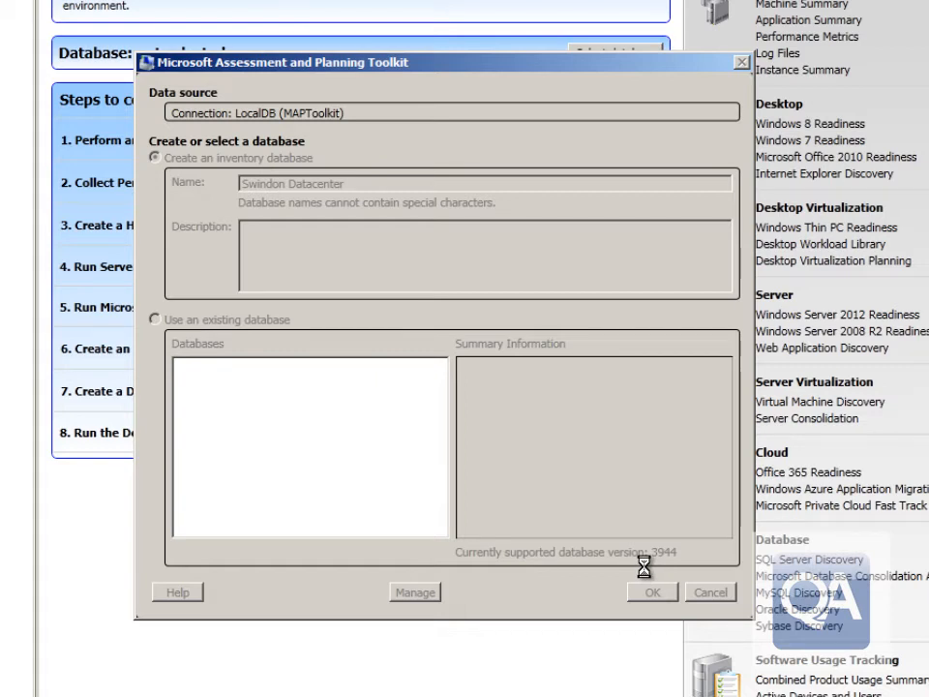
Confirm the dialog so the Swindon Datacenter database is created and shown in Overview.
{"action": "left_click", "coordinate": [650, 592]}
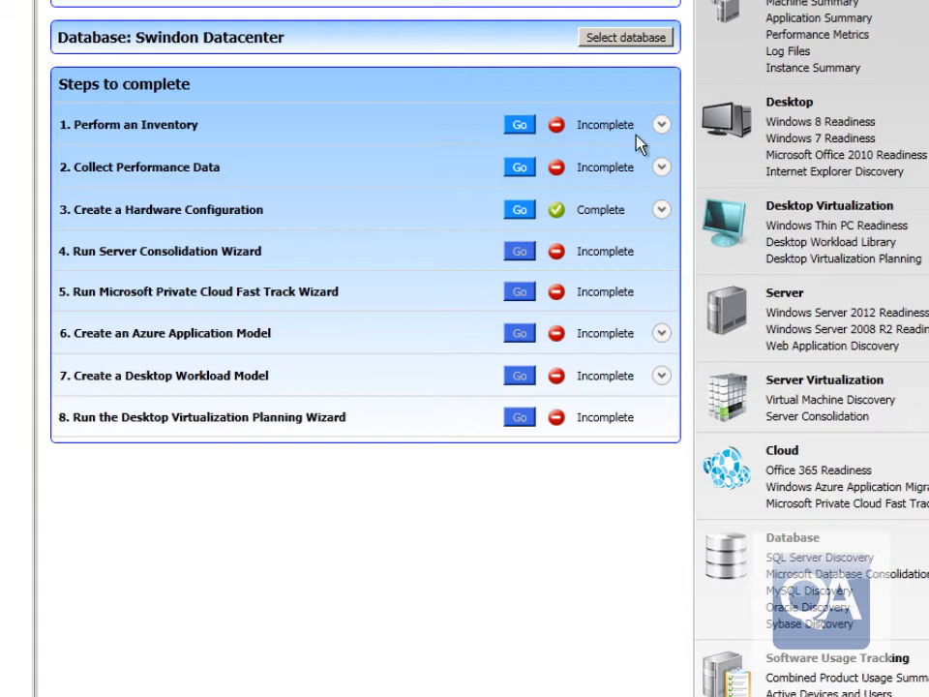
{"action": "mouse_move", "coordinate": [663, 130]}
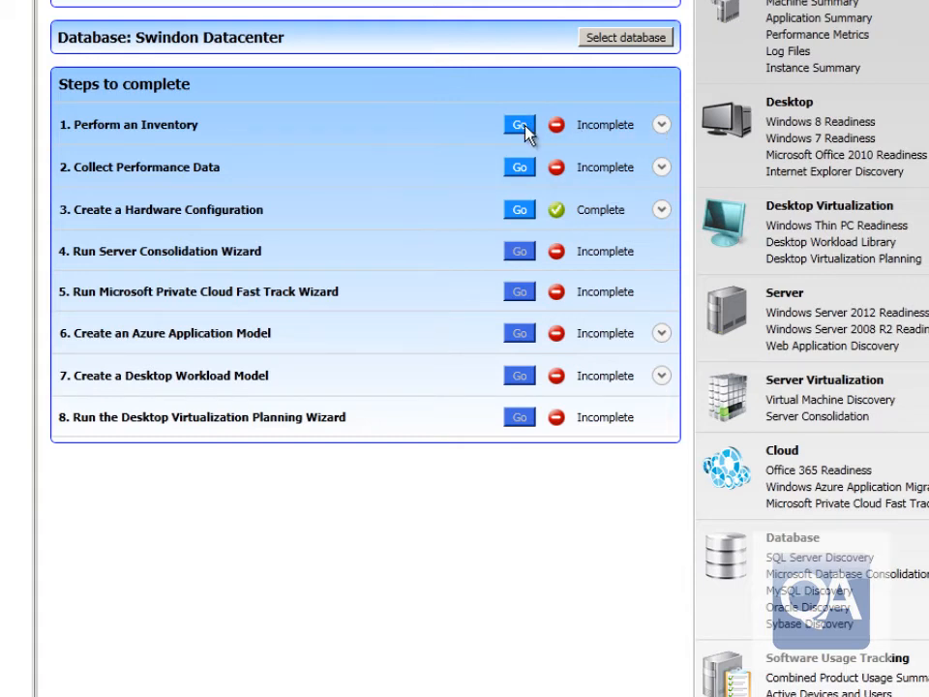
Launch the Inventory and Assessment Wizard and select Windows computers as the scenario.
{"action": "left_click", "coordinate": [518, 124]}
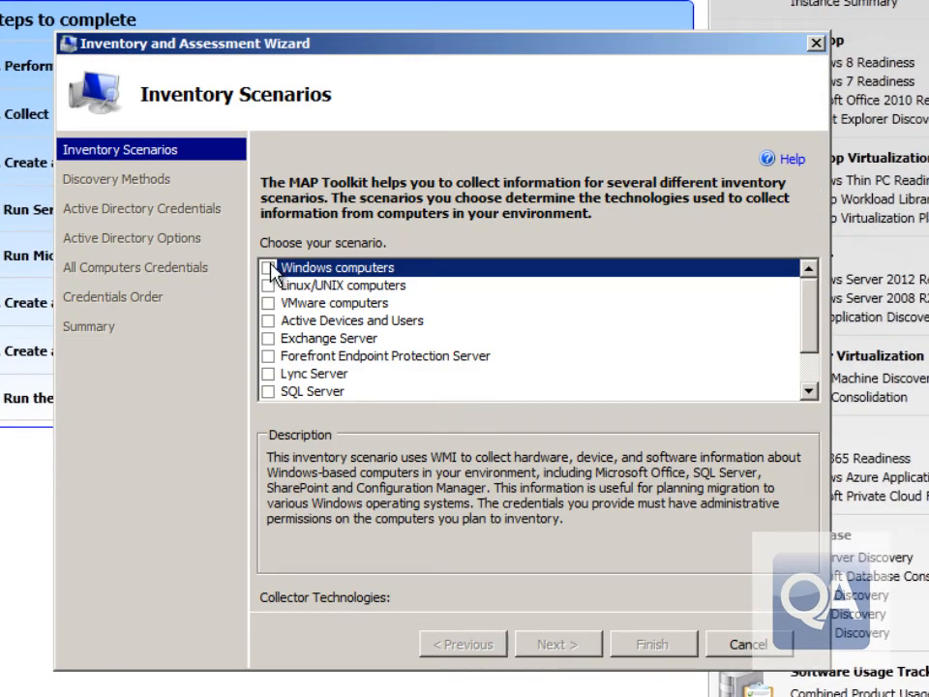
{"action": "left_click", "coordinate": [267, 267]}
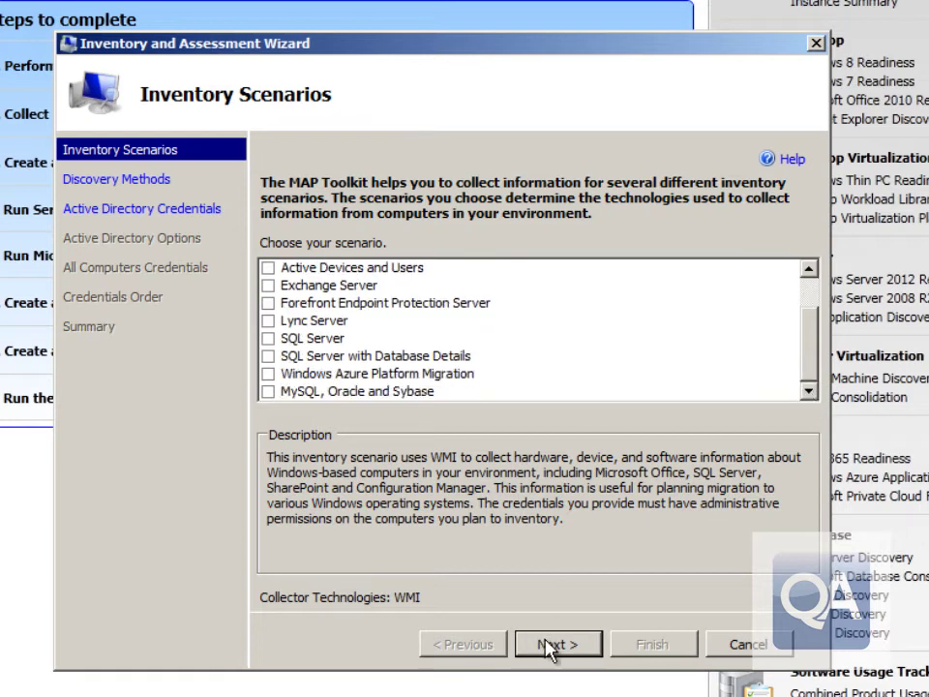
{"action": "left_click", "coordinate": [558, 643]}
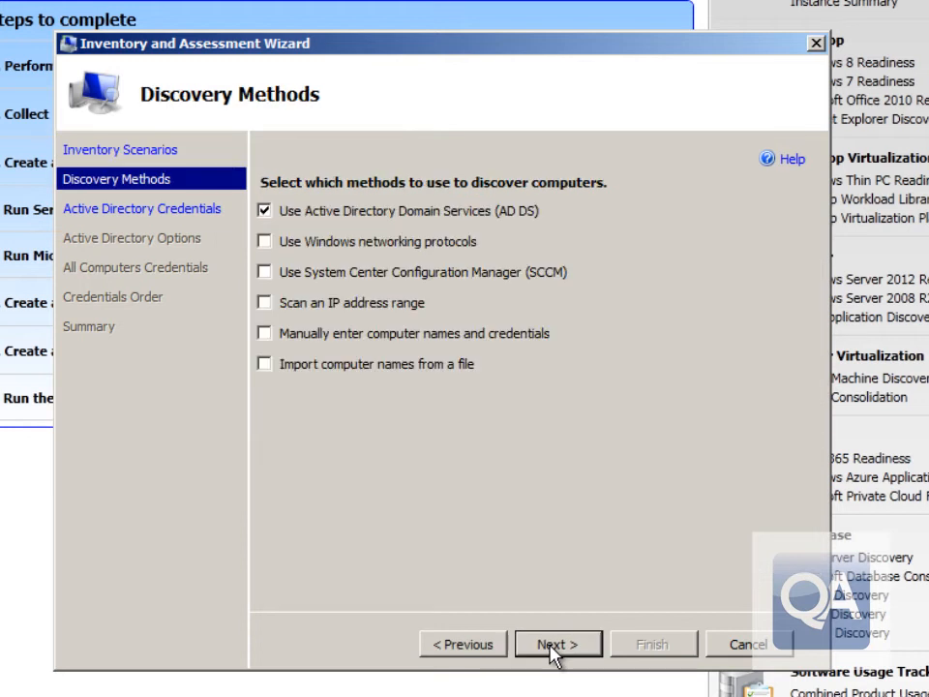
Switch discovery from Active Directory Domain Services to scanning an IP address range.
{"action": "left_click", "coordinate": [263, 211]}
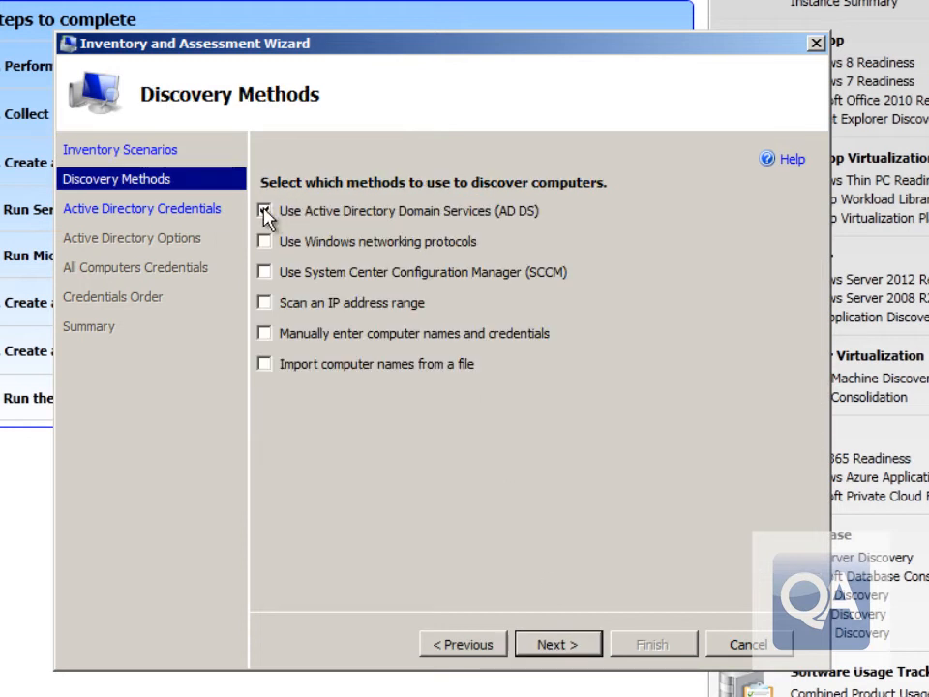
{"action": "left_click", "coordinate": [263, 211]}
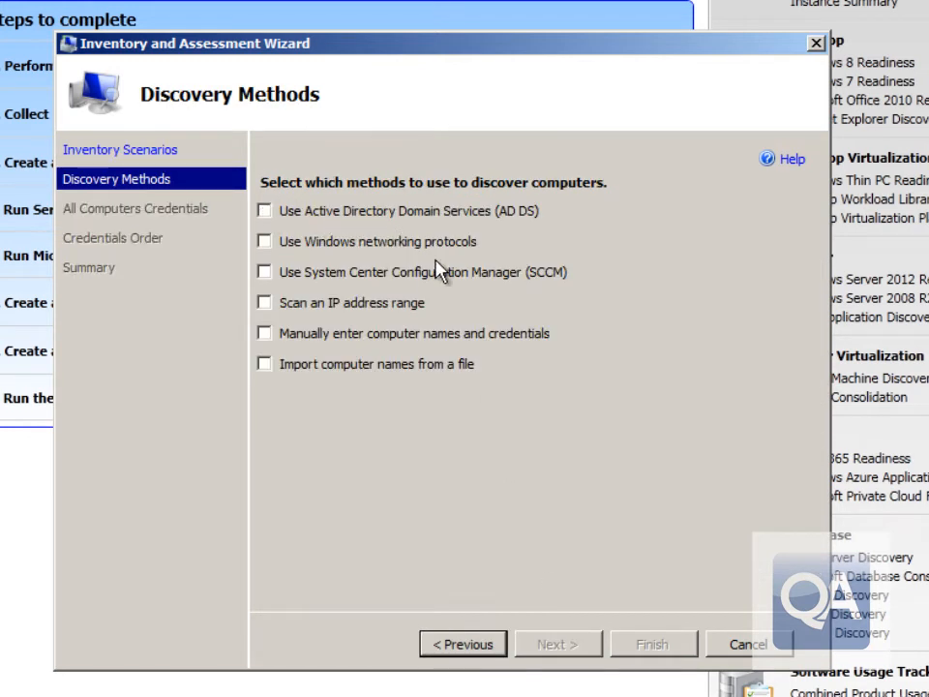
{"action": "left_click", "coordinate": [263, 302]}
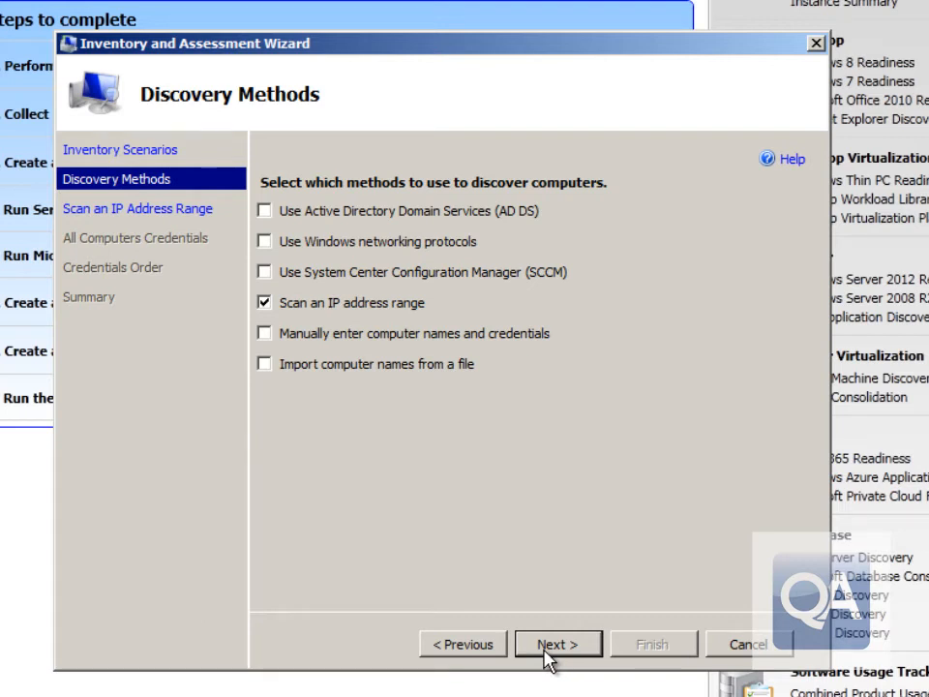
Enter the scan range 192.168.1.100 to 192.168.1.130 and continue to credentials.
{"action": "left_click", "coordinate": [558, 642]}
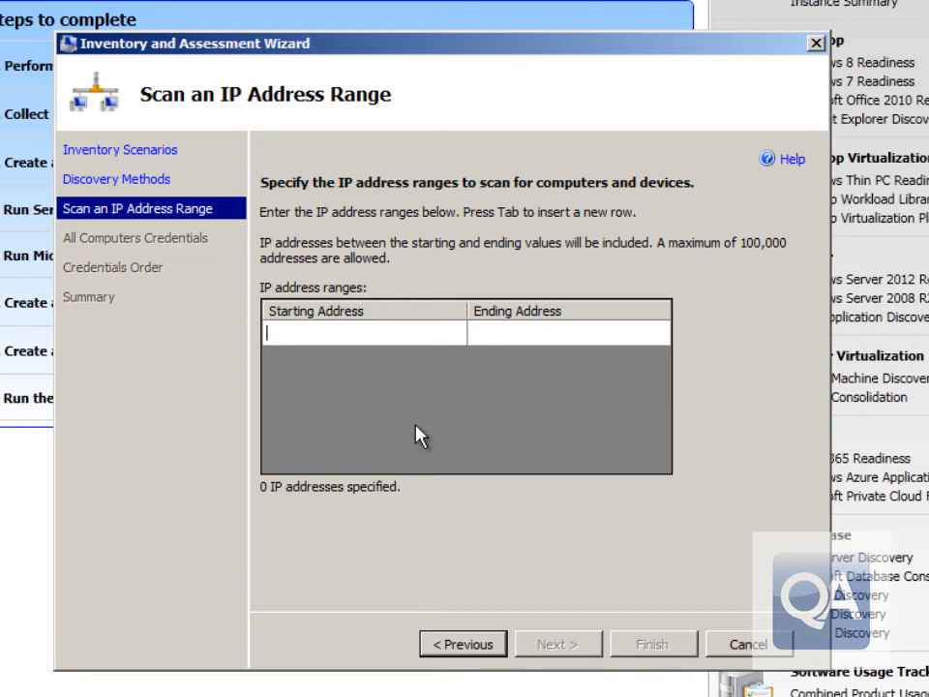
{"action": "type", "text": "192"}
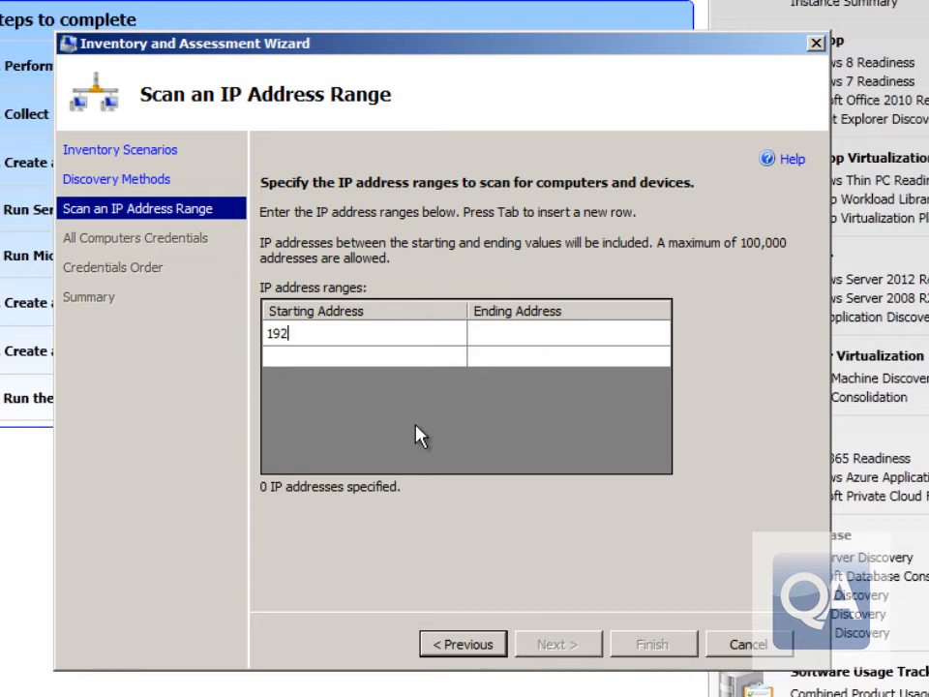
{"action": "type", "text": ".168."}
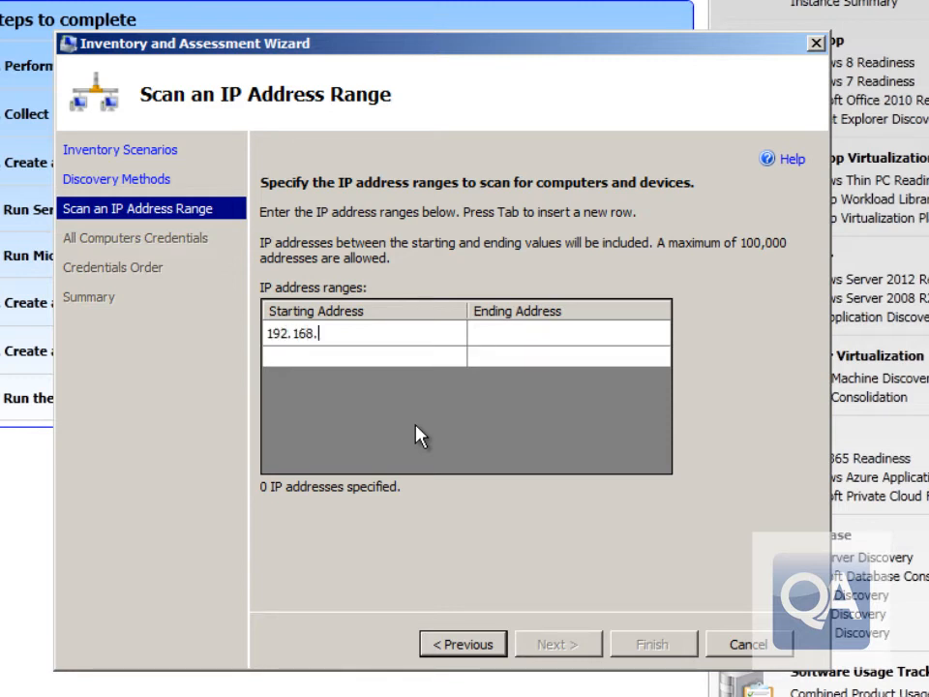
{"action": "type", "text": "1.1"}
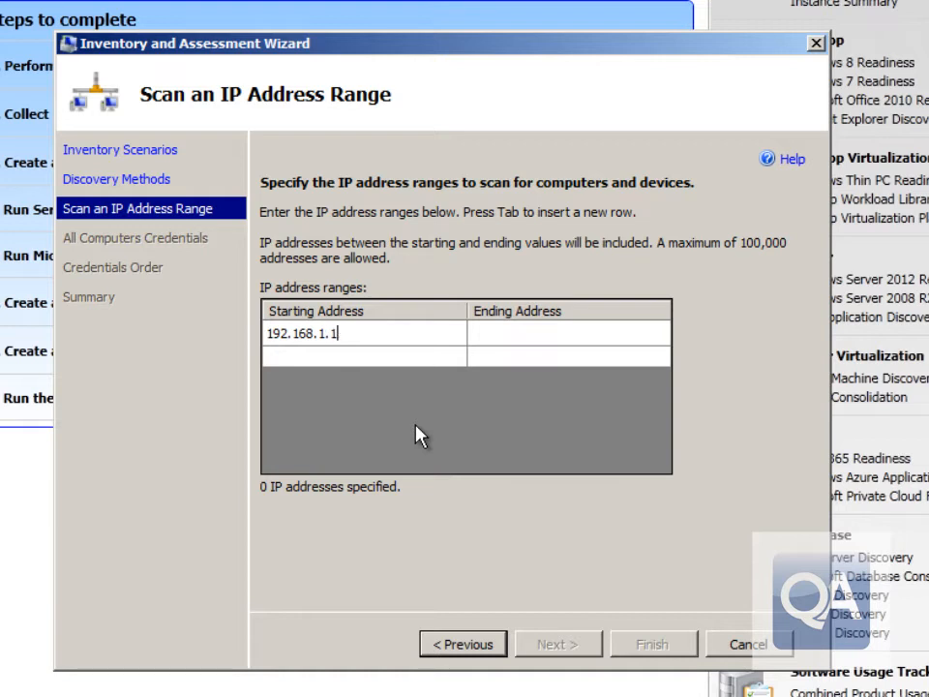
{"action": "key", "text": "Tab"}
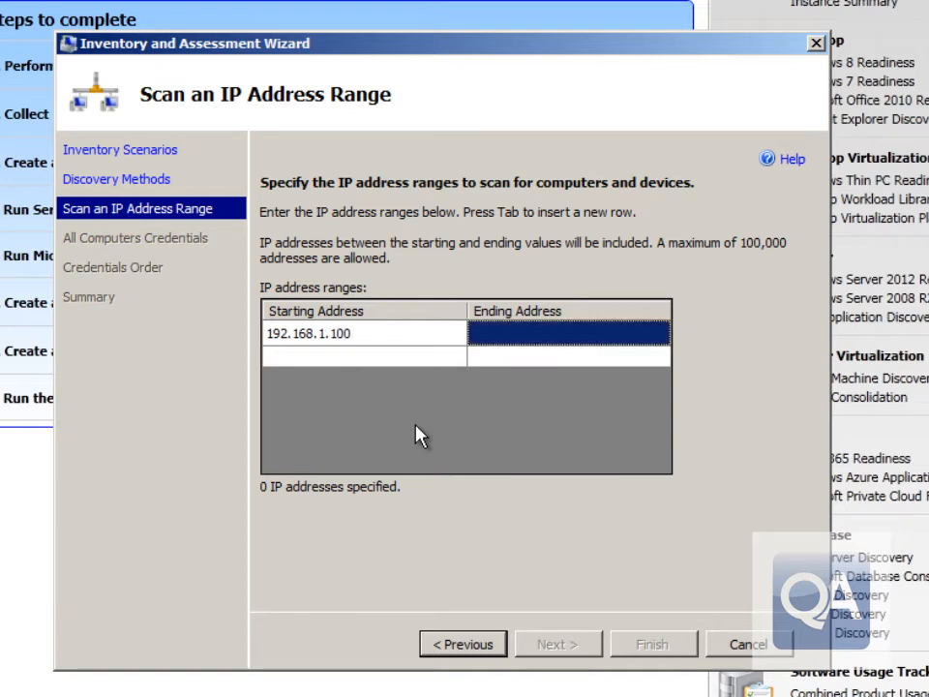
{"action": "type", "text": "19"}
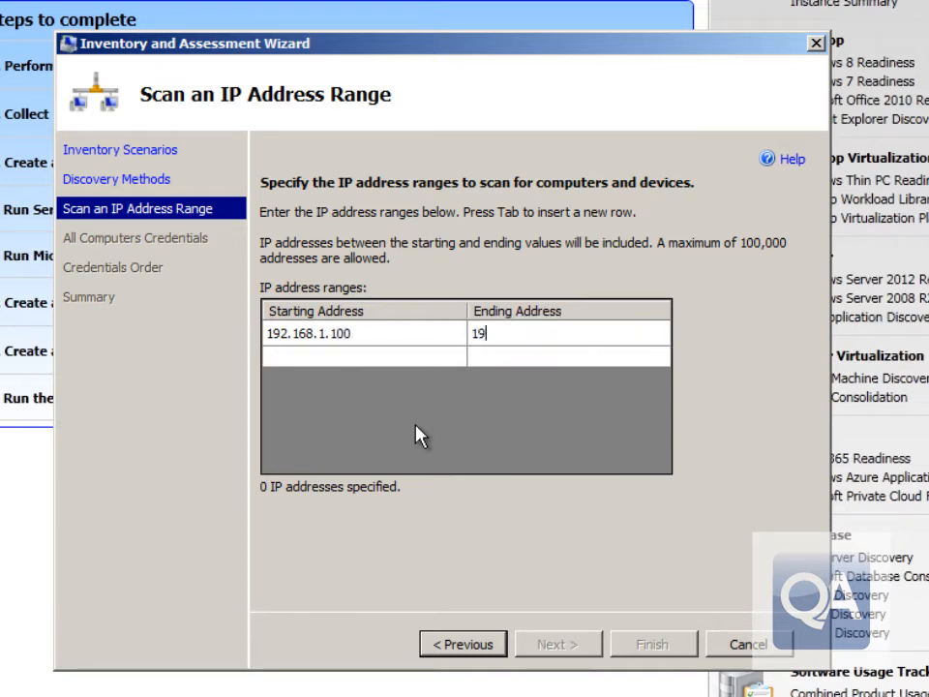
{"action": "type", "text": "2.168.1."}
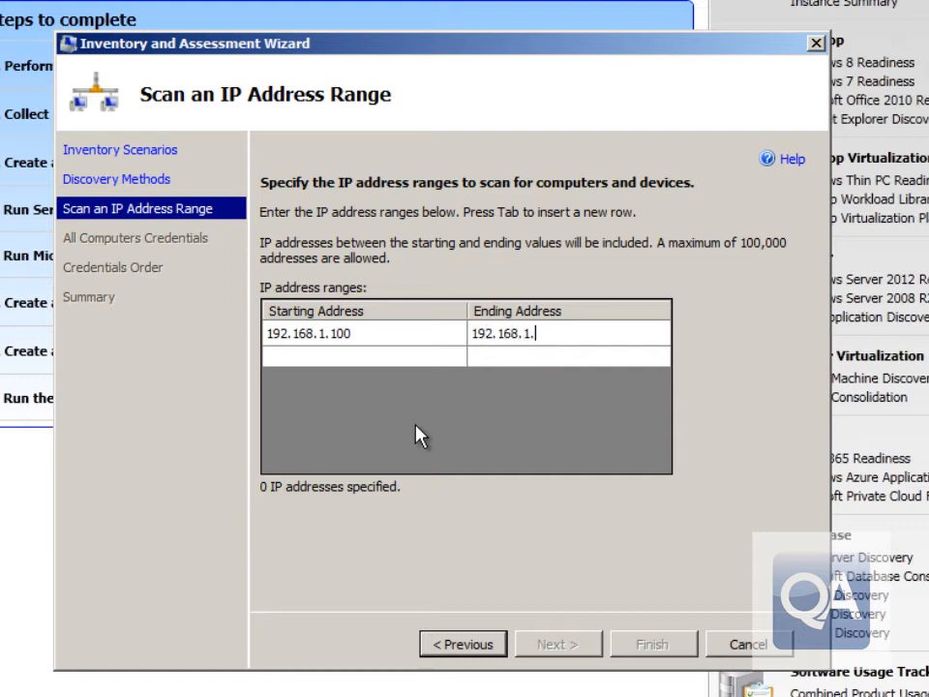
{"action": "type", "text": "130"}
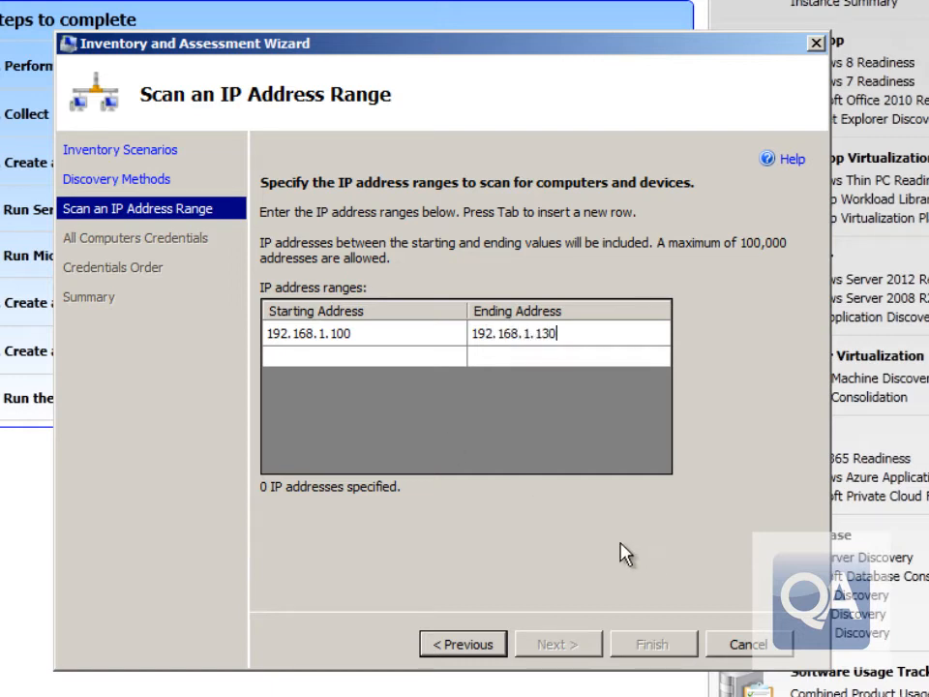
{"action": "key", "text": "Tab"}
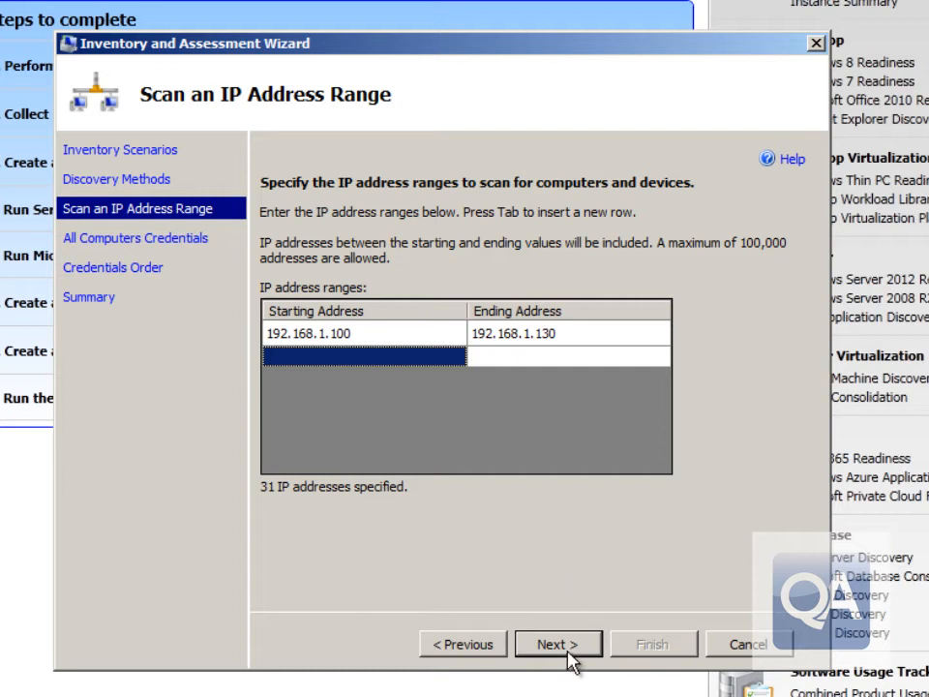
{"action": "left_click", "coordinate": [558, 643]}
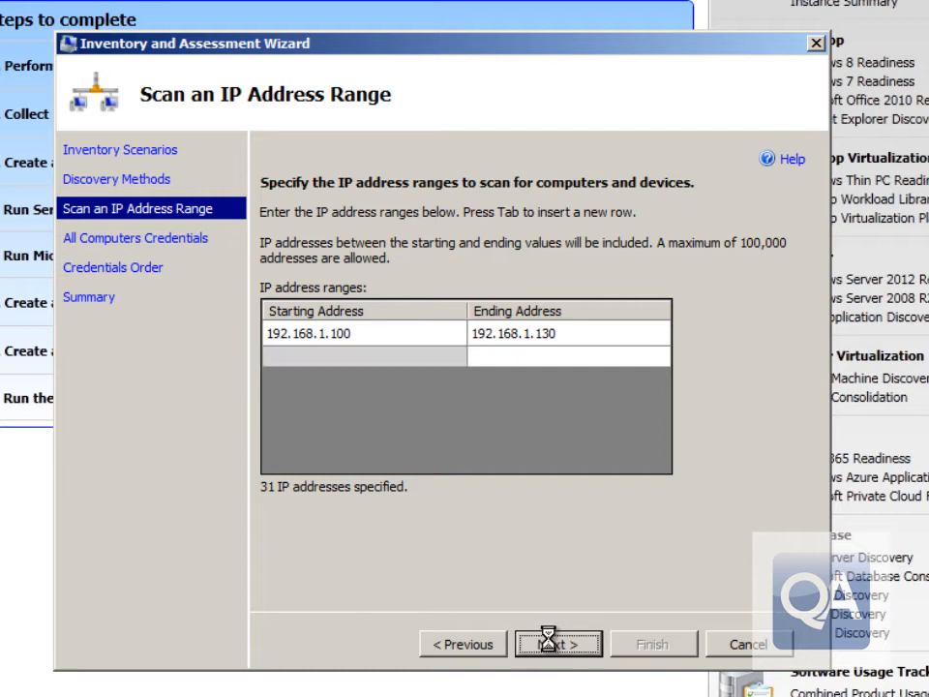
Add an 'administrator' WMI account for connecting to all computers.
{"action": "left_click", "coordinate": [558, 643]}
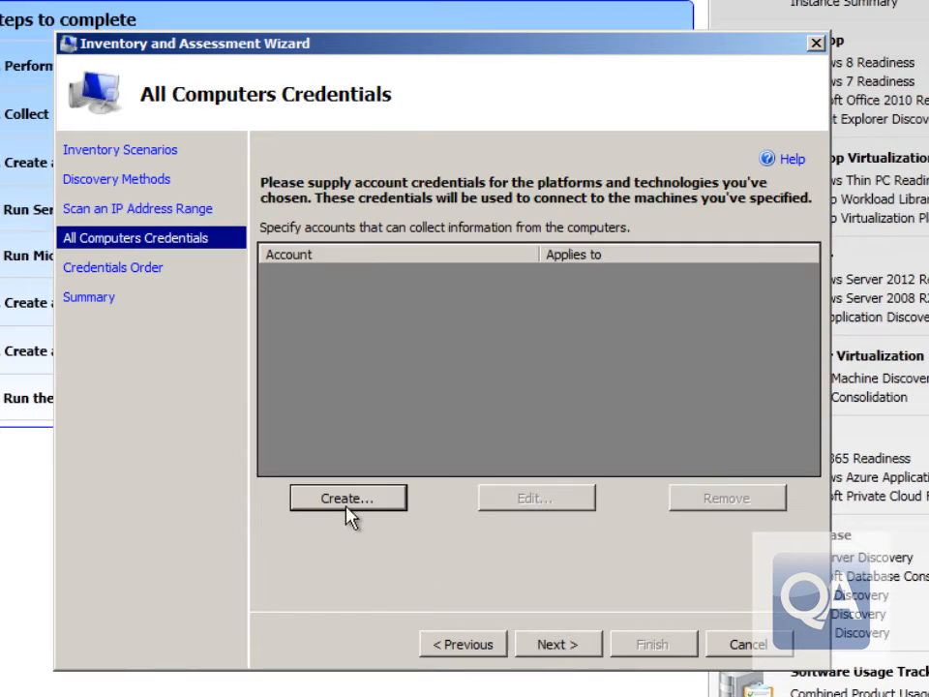
{"action": "left_click", "coordinate": [347, 497]}
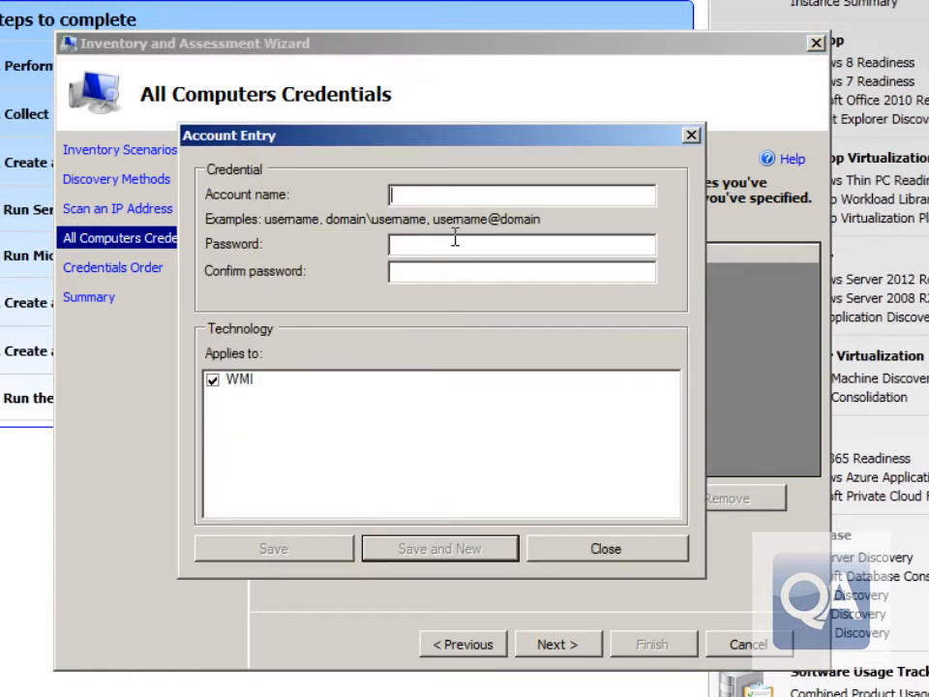
{"action": "type", "text": "adminis"}
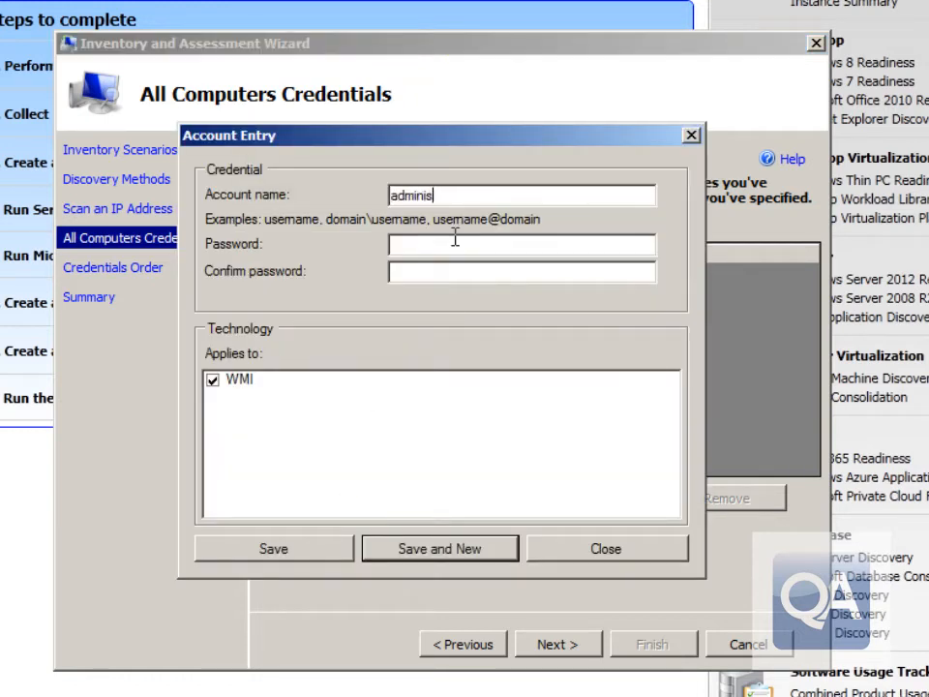
{"action": "type", "text": "trator"}
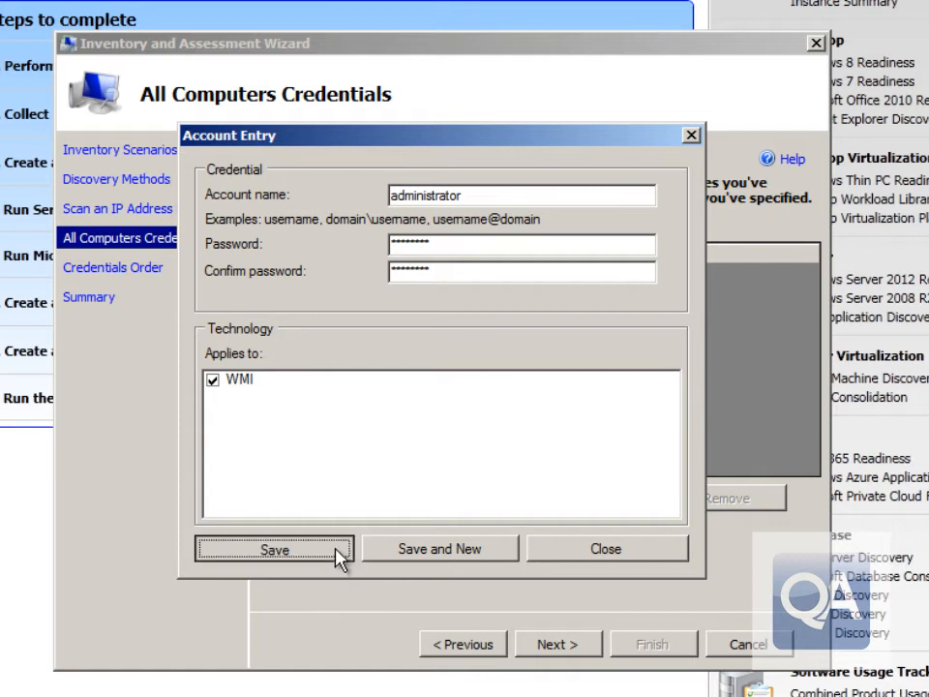
{"action": "left_click", "coordinate": [275, 550]}
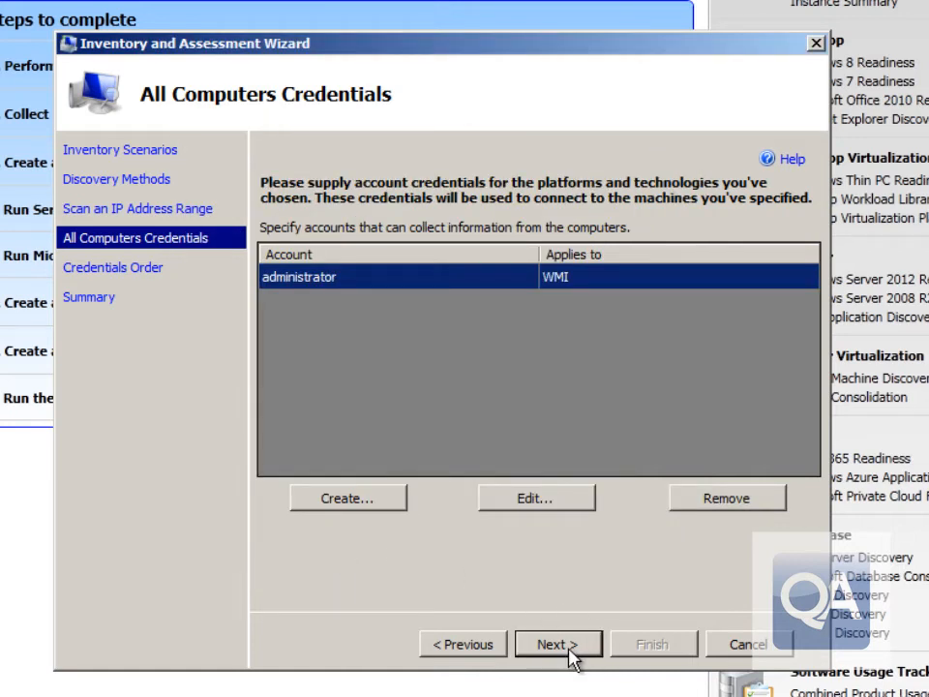
Accept the credentials and default credentials order to reach the Summary page.
{"action": "left_click", "coordinate": [557, 643]}
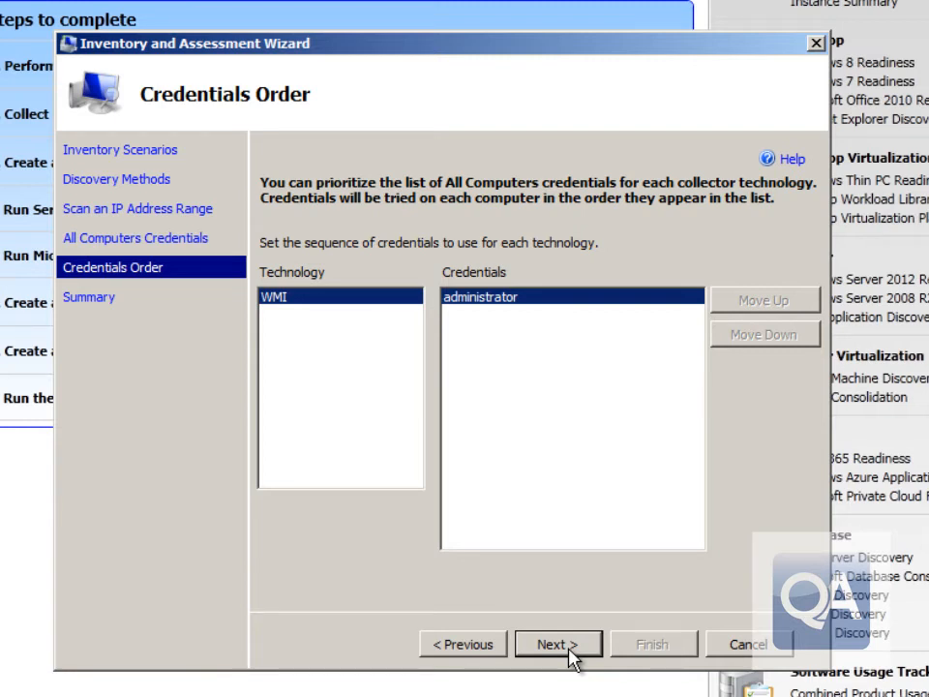
{"action": "left_click", "coordinate": [557, 642]}
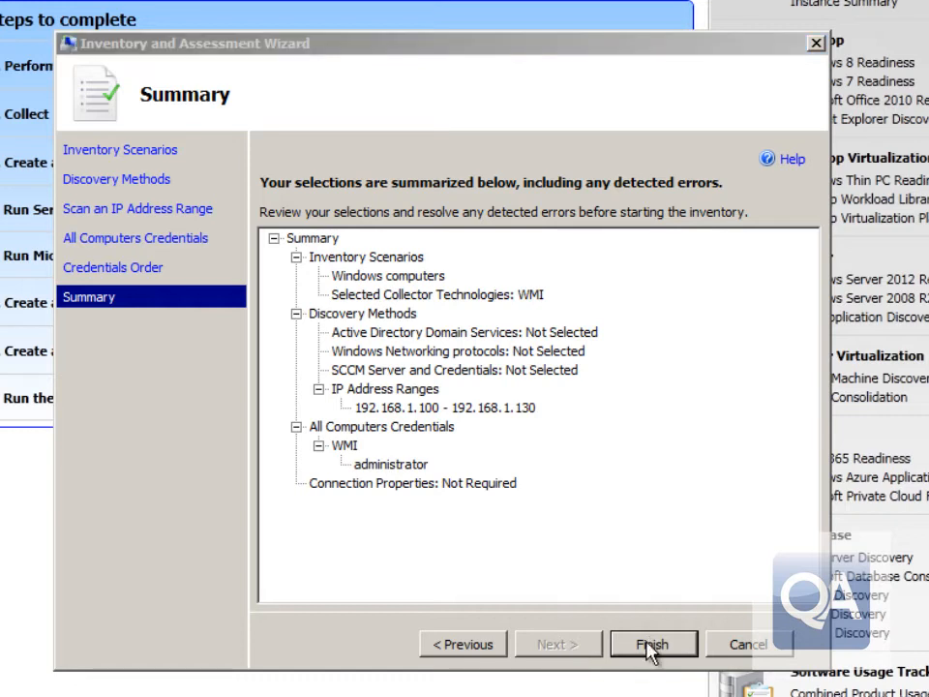
Finish the wizard to run the inventory until 33 computers are discovered.
{"action": "left_click", "coordinate": [655, 642]}
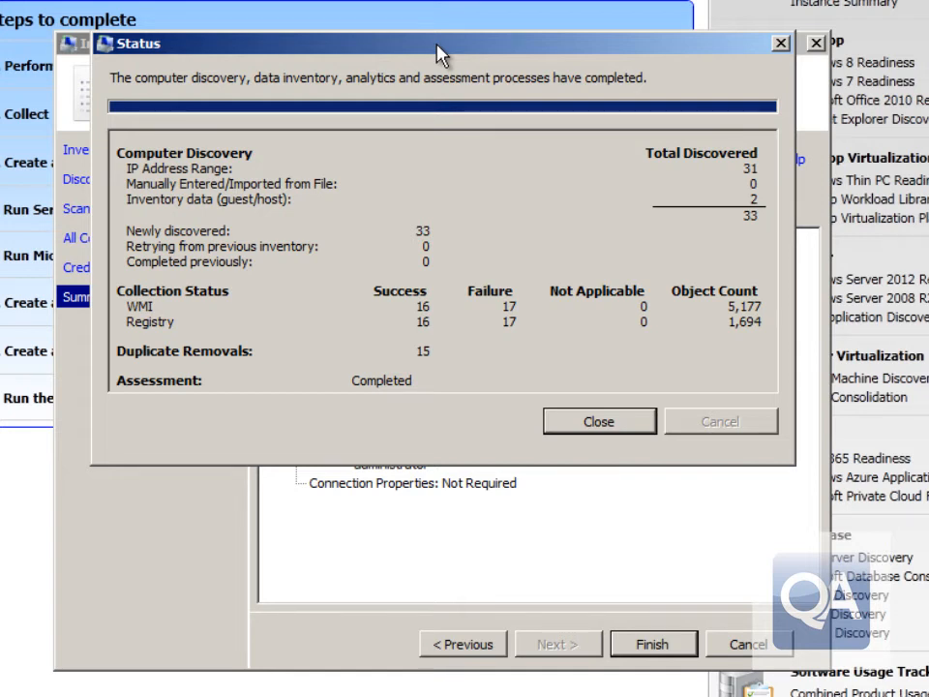
{"action": "mouse_move", "coordinate": [546, 263]}
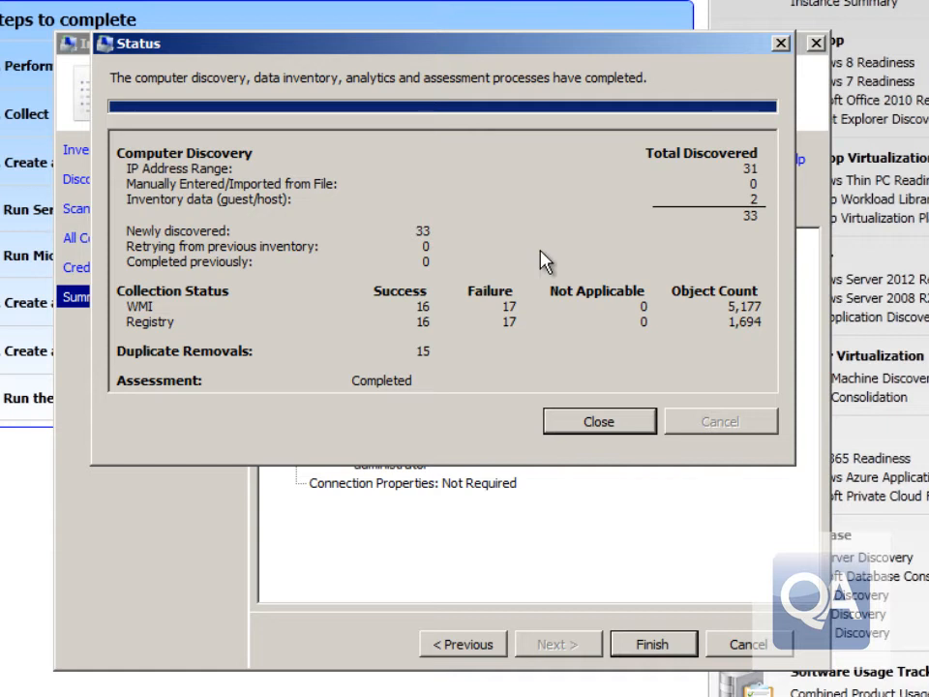
{"action": "mouse_move", "coordinate": [647, 404]}
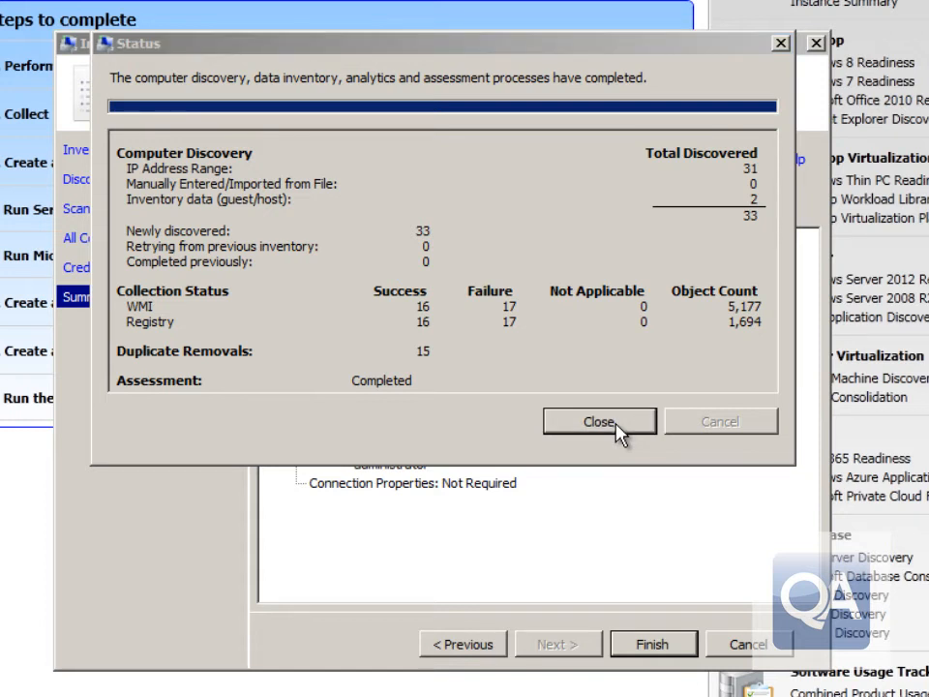
{"action": "mouse_move", "coordinate": [619, 472]}
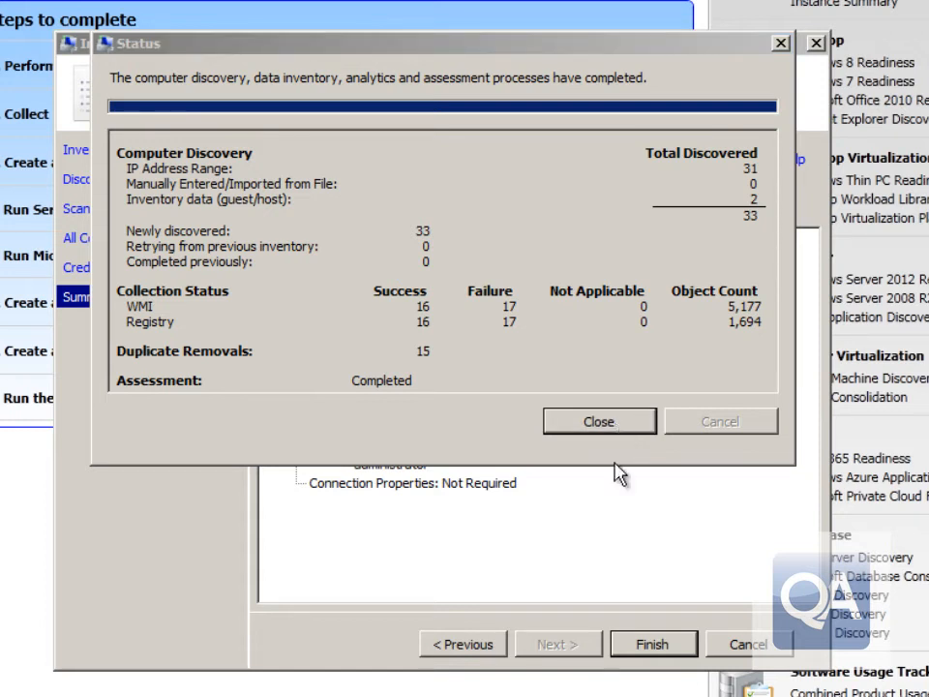
{"action": "mouse_move", "coordinate": [623, 441]}
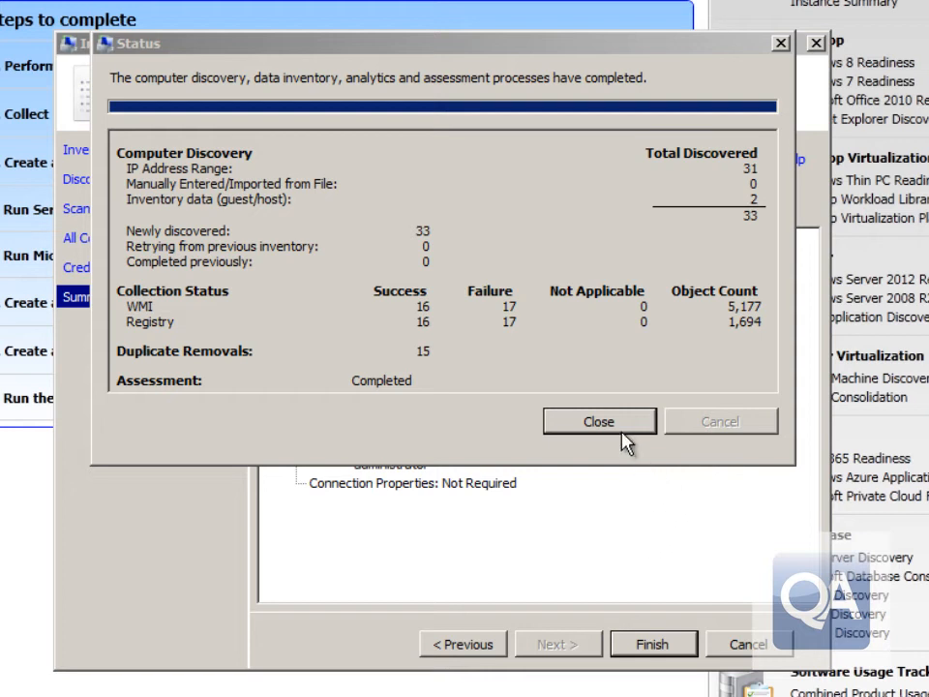
Close the completed inventory status to move on to Windows Server 2012 Readiness results.
{"action": "left_click", "coordinate": [598, 422]}
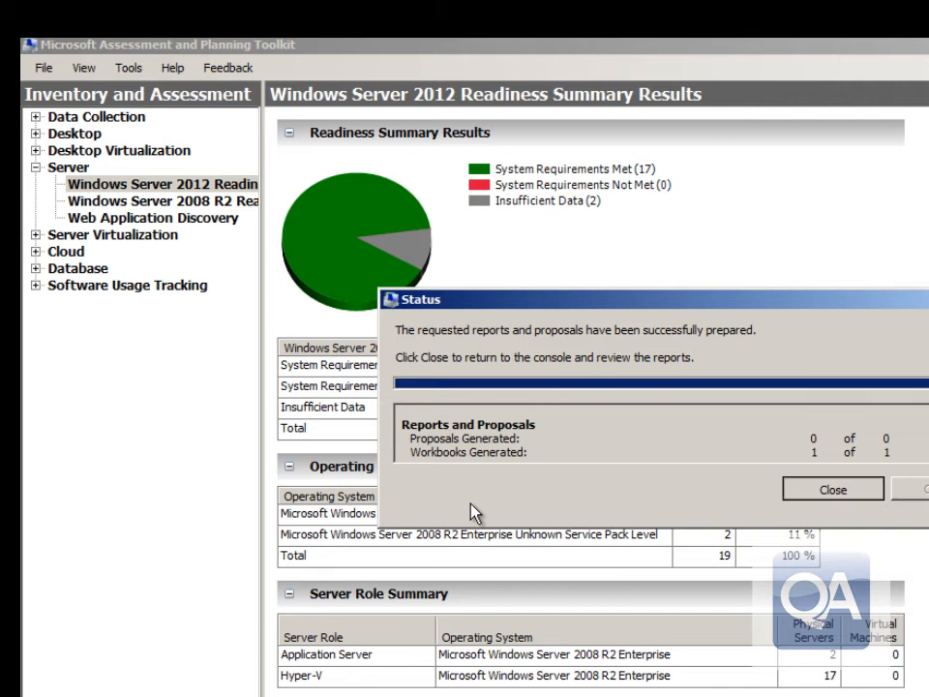
Dismiss the report-prepared notice, leaving the 17 of 19 servers readiness summary visible.
{"action": "left_click", "coordinate": [832, 487]}
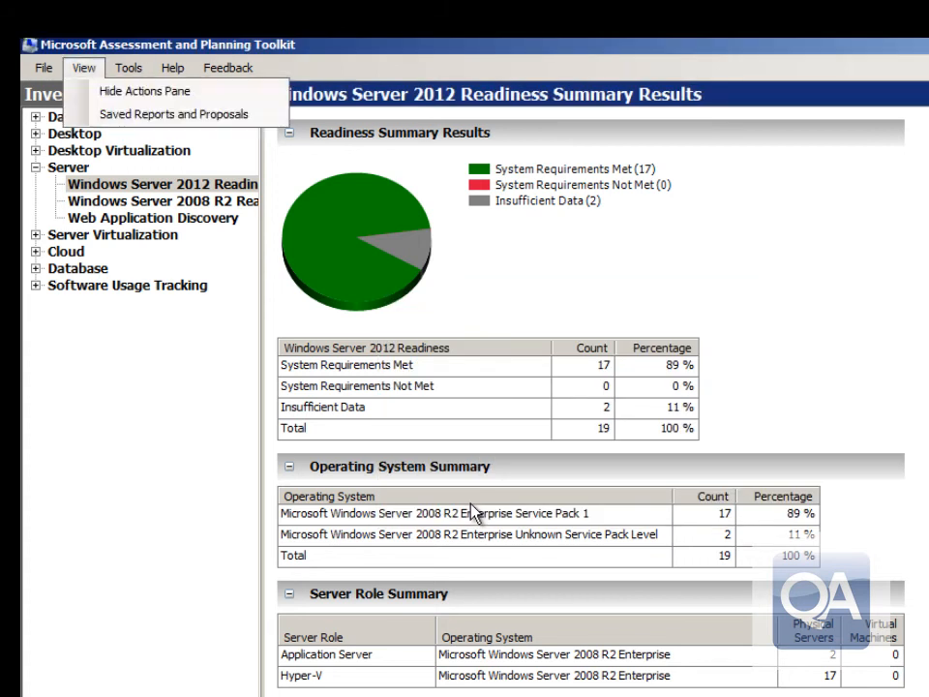
{"action": "mouse_move", "coordinate": [176, 114]}
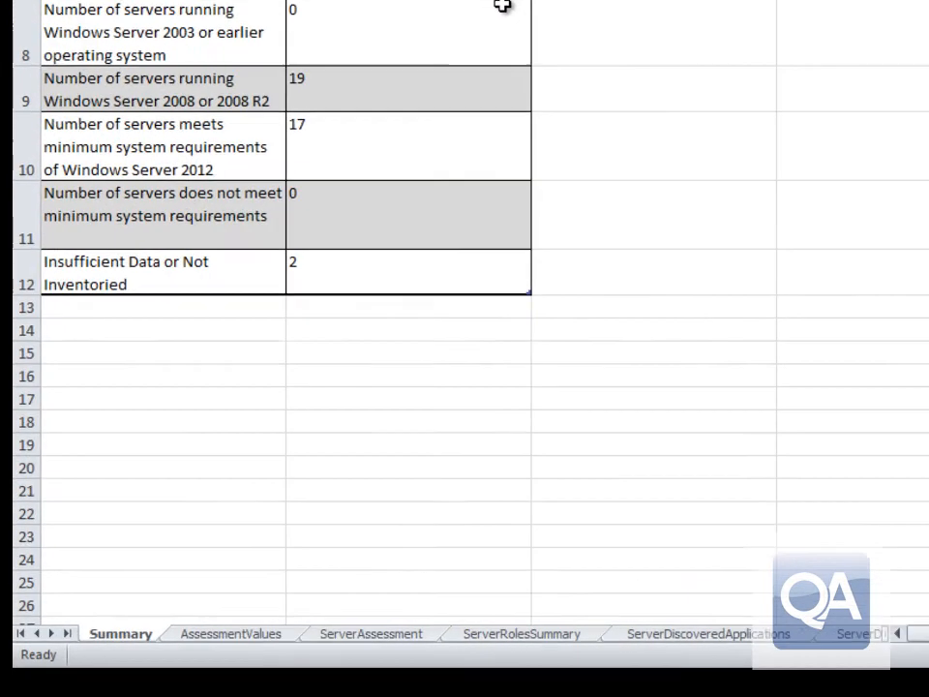
Review the Summary sheet counts: 19 servers inventoried, 17 meeting requirements, 2 insufficient data.
{"action": "scroll", "scroll_direction": "down", "scroll_amount": 3}
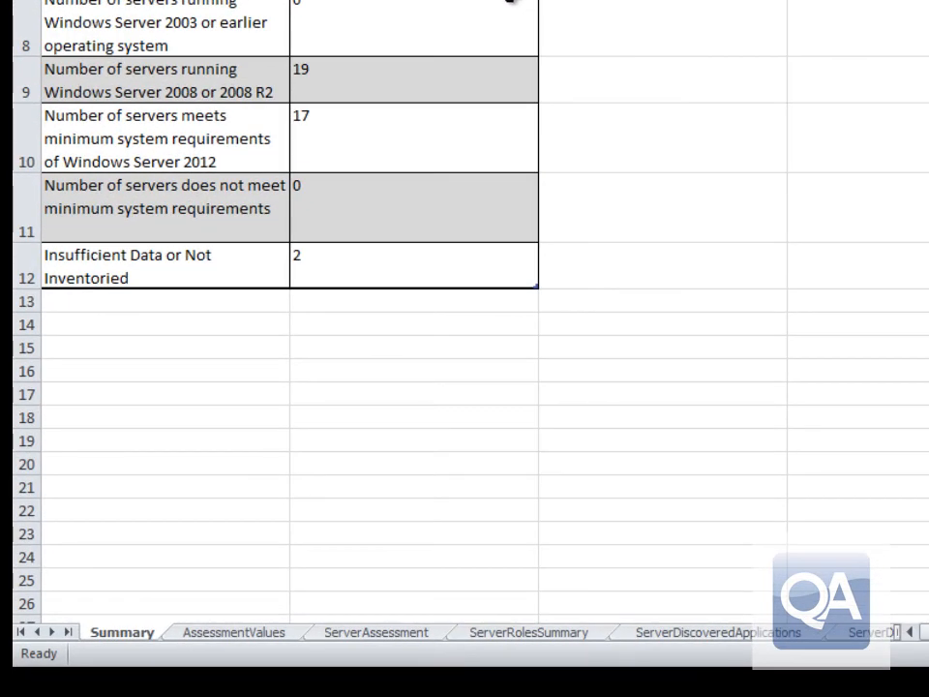
{"action": "scroll", "scroll_direction": "up", "scroll_amount": 3}
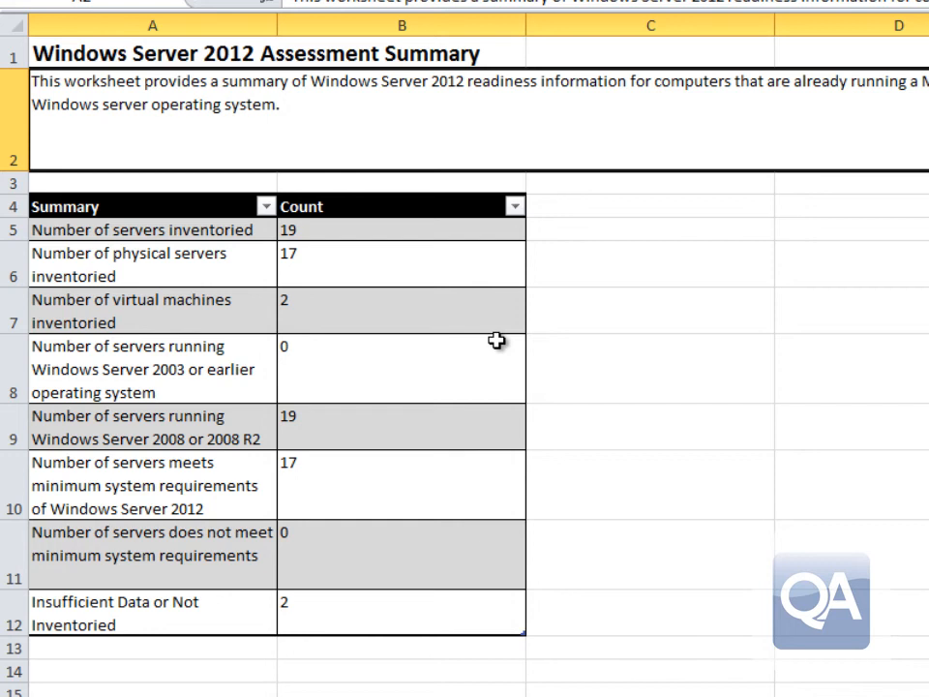
{"action": "mouse_move", "coordinate": [502, 350]}
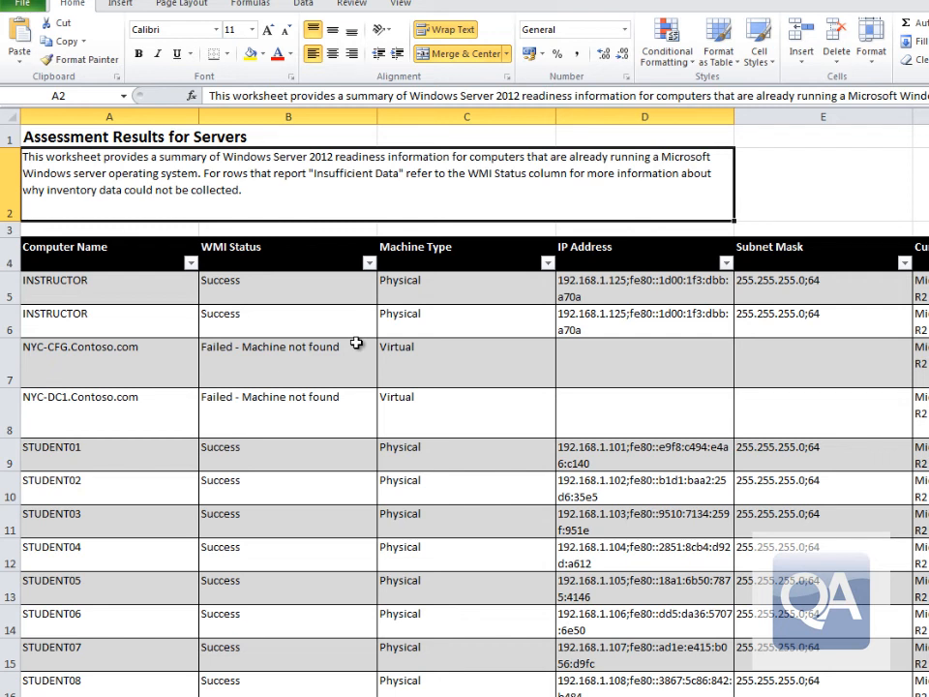
Scroll through the Discovered Applications list of software versions and copy counts.
{"action": "scroll", "scroll_direction": "down", "scroll_amount": 3}
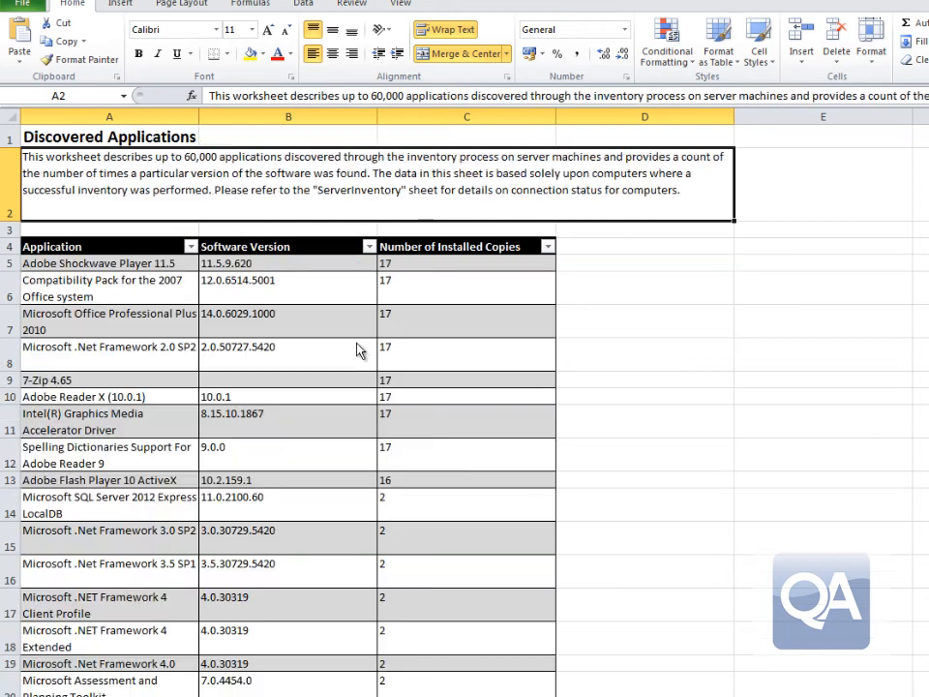
{"action": "mouse_move", "coordinate": [356, 345]}
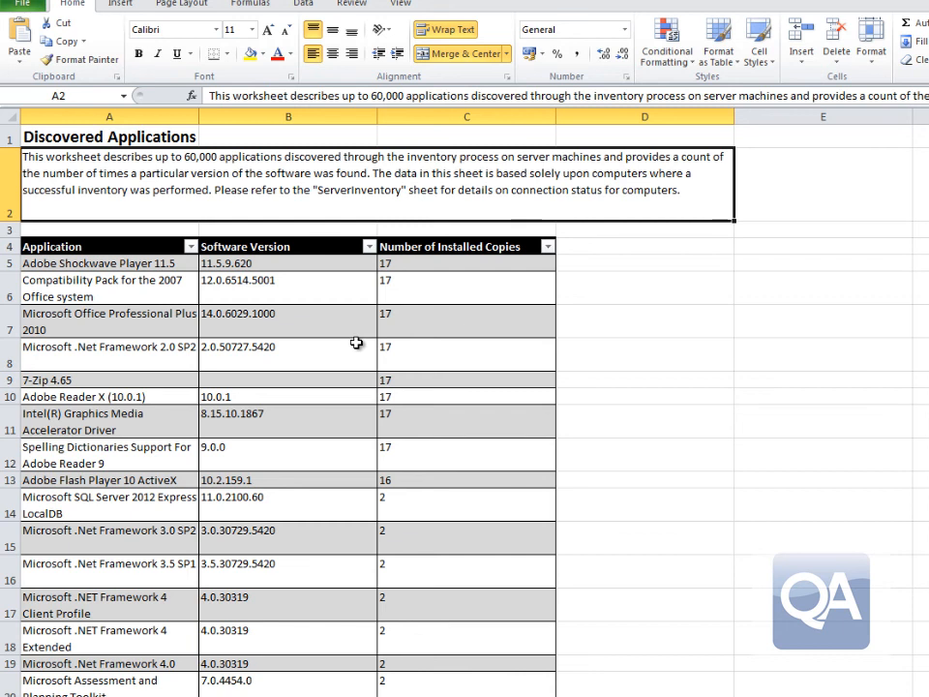
{"action": "mouse_move", "coordinate": [360, 348]}
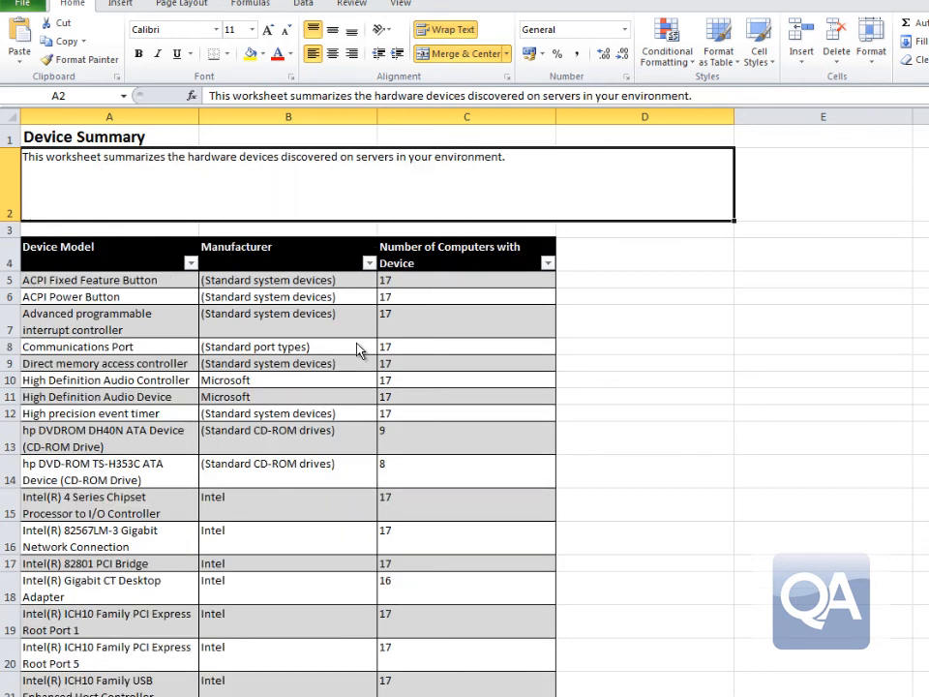
{"action": "mouse_move", "coordinate": [356, 345]}
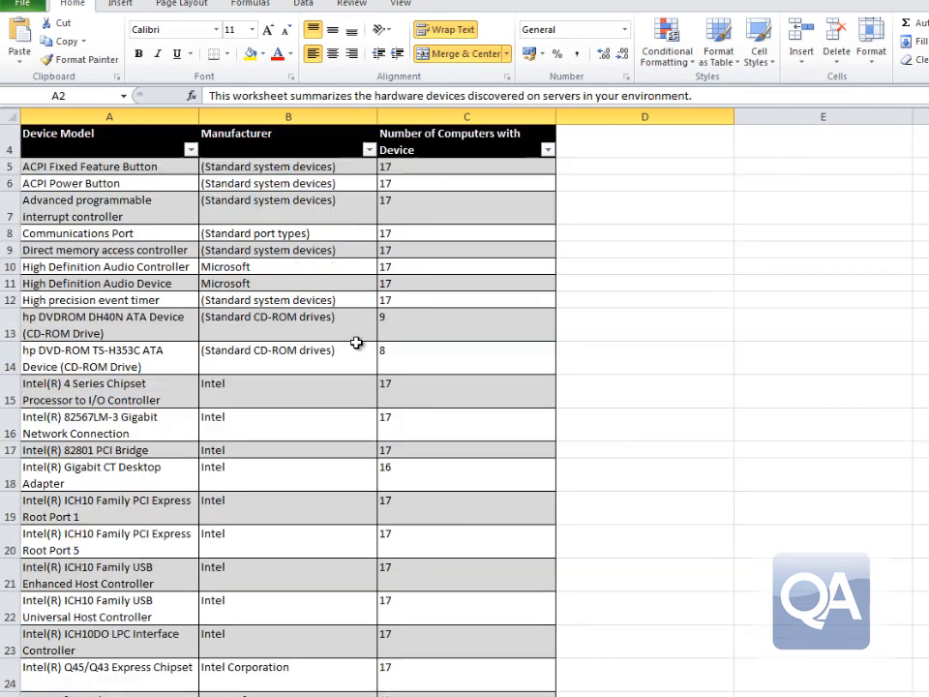
Scroll through the Device Summary sheet of server hardware devices, manufacturers and computer counts.
{"action": "scroll", "scroll_direction": "down", "scroll_amount": 3}
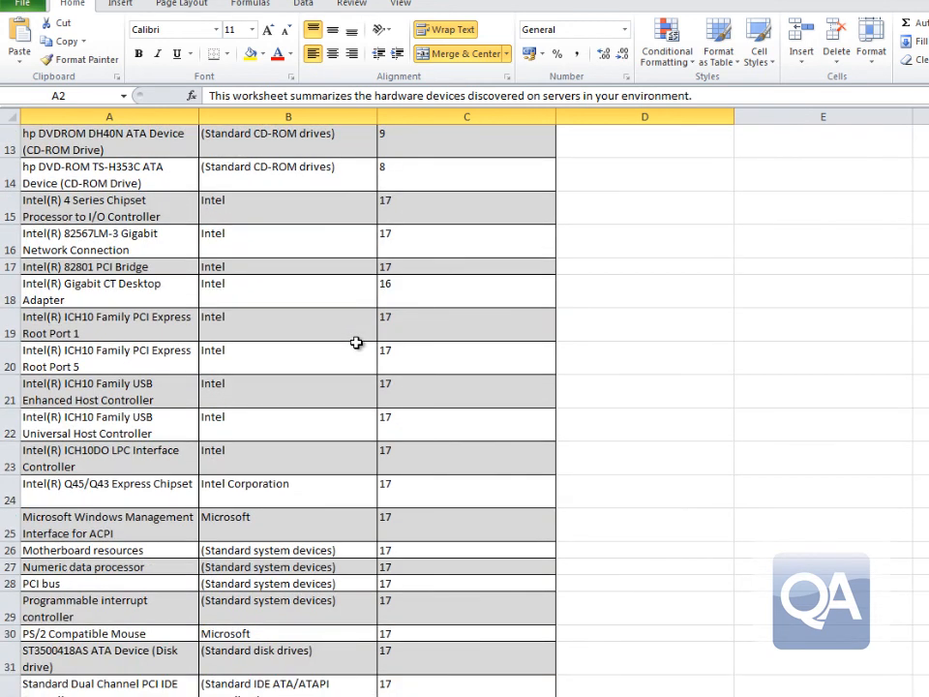
{"action": "scroll", "scroll_direction": "down", "scroll_amount": 3}
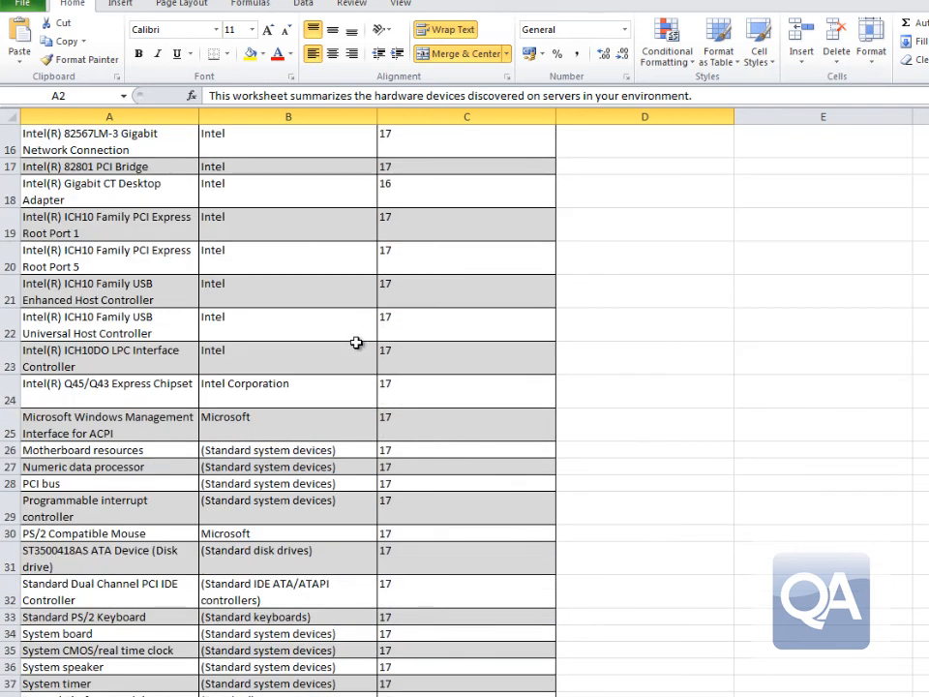
{"action": "scroll", "scroll_direction": "up", "scroll_amount": 3}
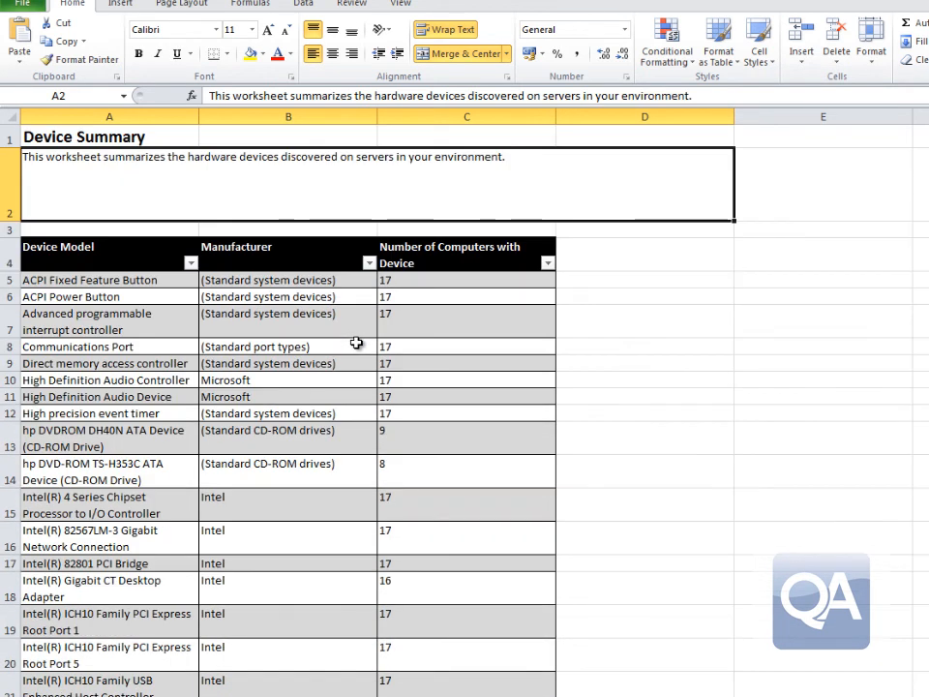
{"action": "mouse_move", "coordinate": [358, 348]}
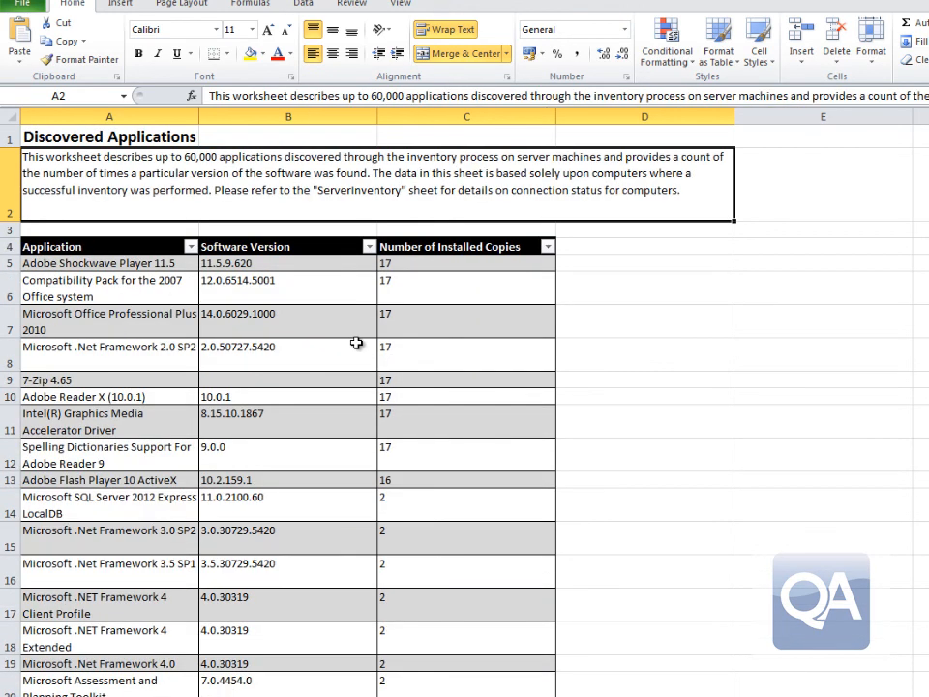
{"action": "mouse_move", "coordinate": [358, 349]}
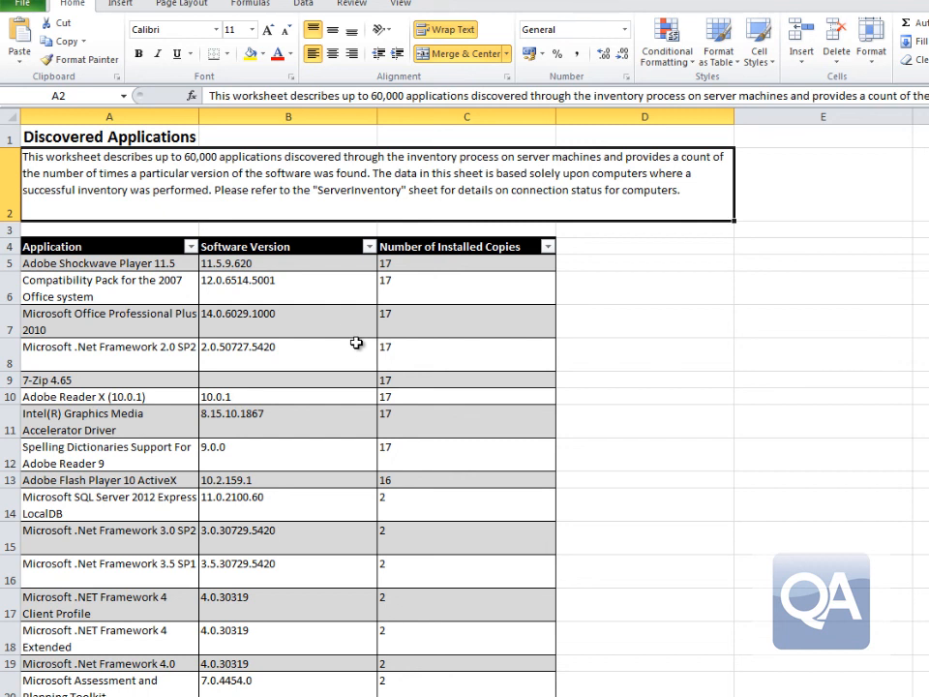
{"action": "mouse_move", "coordinate": [358, 349]}
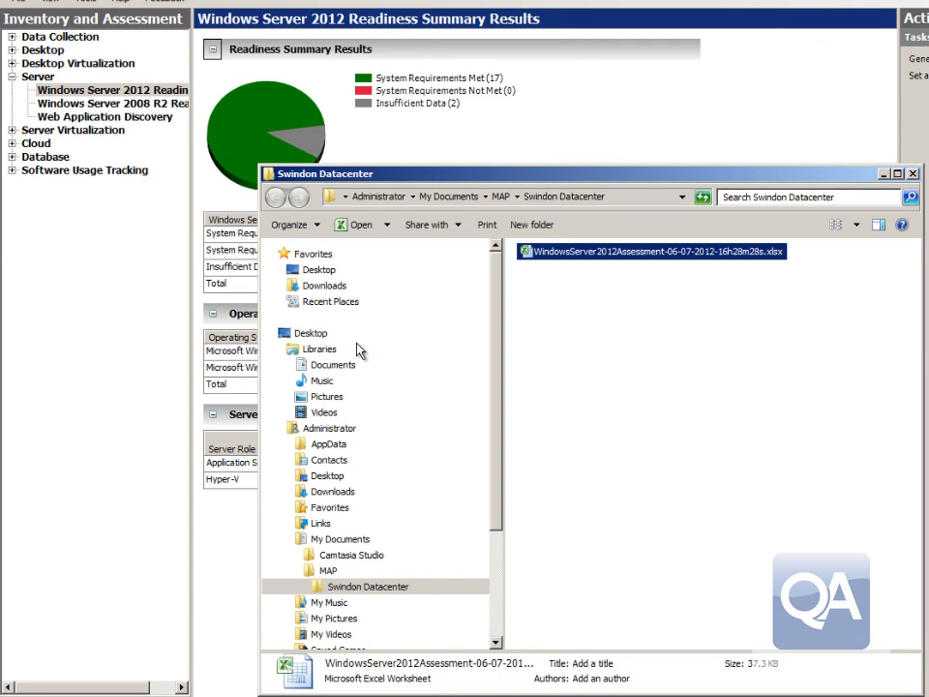
Switch the assessment to custom readiness settings (CPU 1.400 GHz, 32 GB disk, 512 MB memory).
{"action": "double_click", "coordinate": [652, 251]}
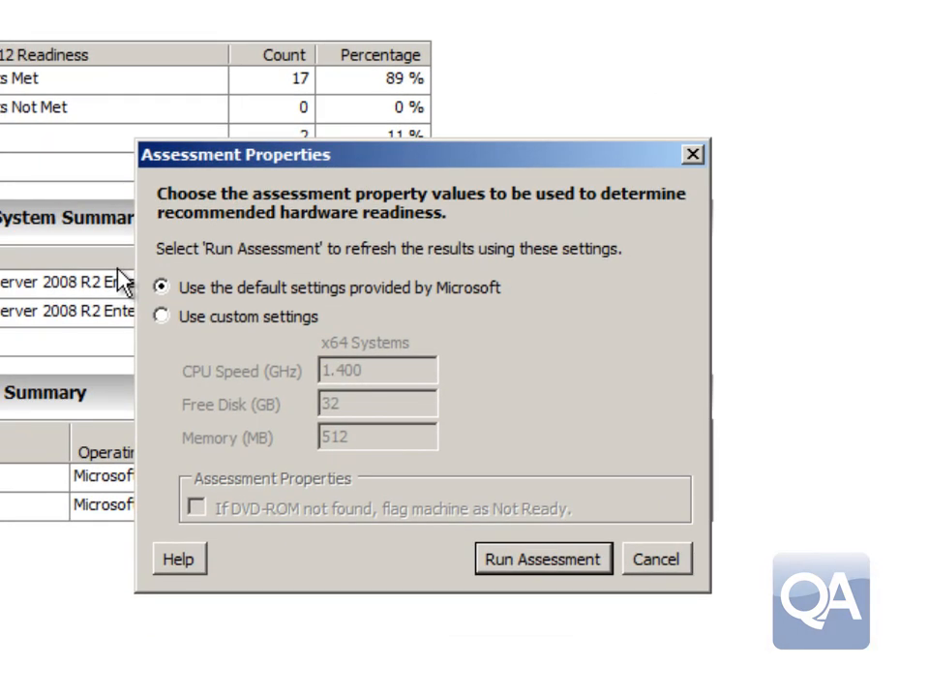
{"action": "left_click", "coordinate": [162, 315]}
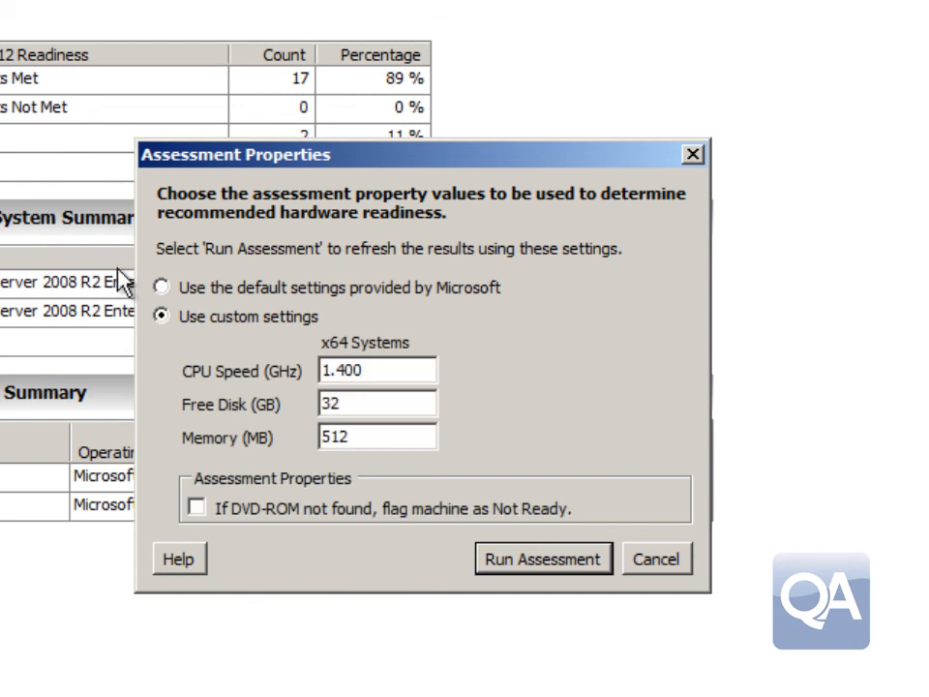